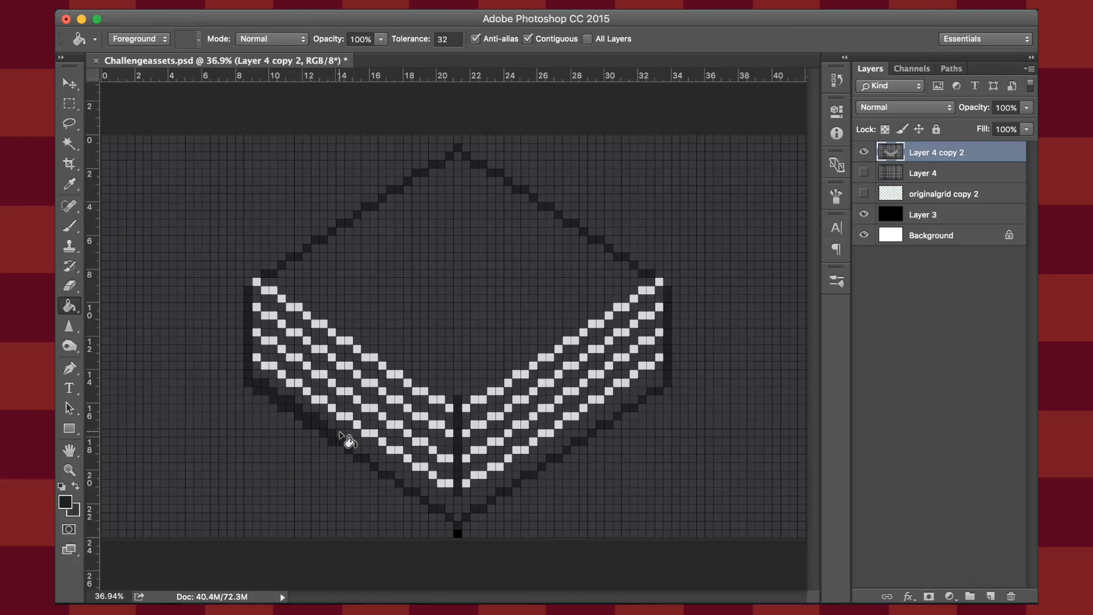
Duplicate the stands layer, flip it vertically and move it up as the back stands.
{"action": "left_click", "coordinate": [346, 440]}
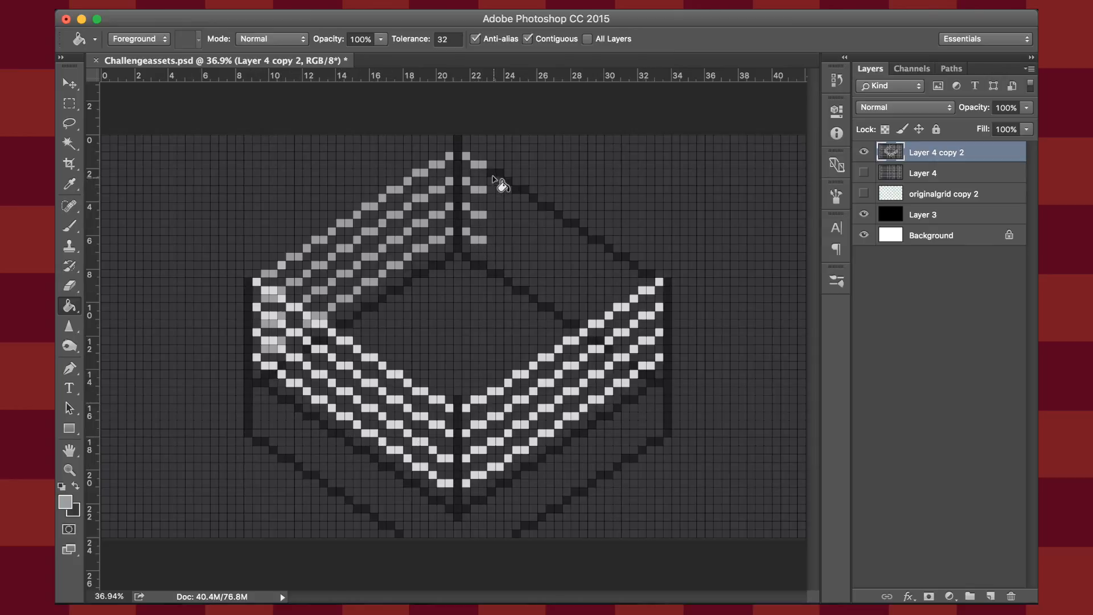
{"action": "left_click", "coordinate": [641, 319]}
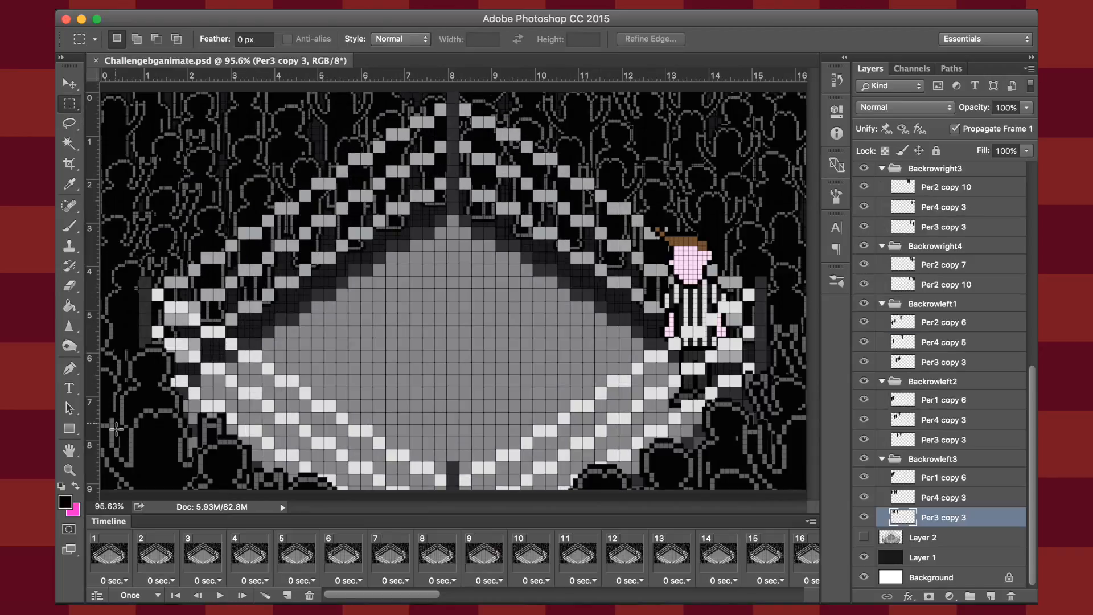
Play the gauge animation frames in the Timeline, then stop playback.
{"action": "left_click", "coordinate": [219, 595]}
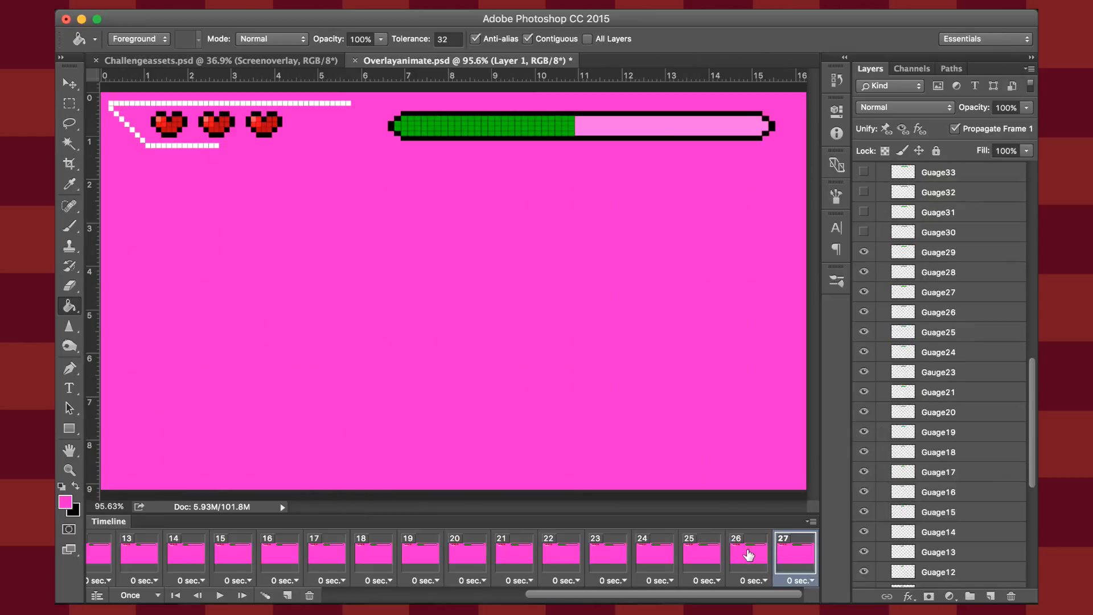
{"action": "left_click", "coordinate": [219, 594]}
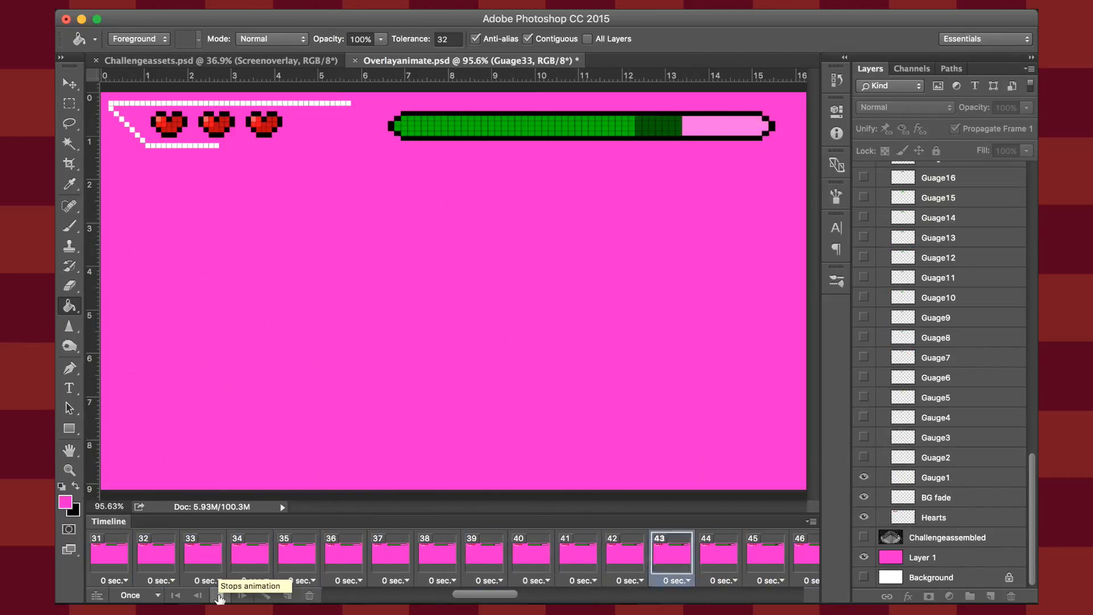
{"action": "left_click", "coordinate": [154, 61]}
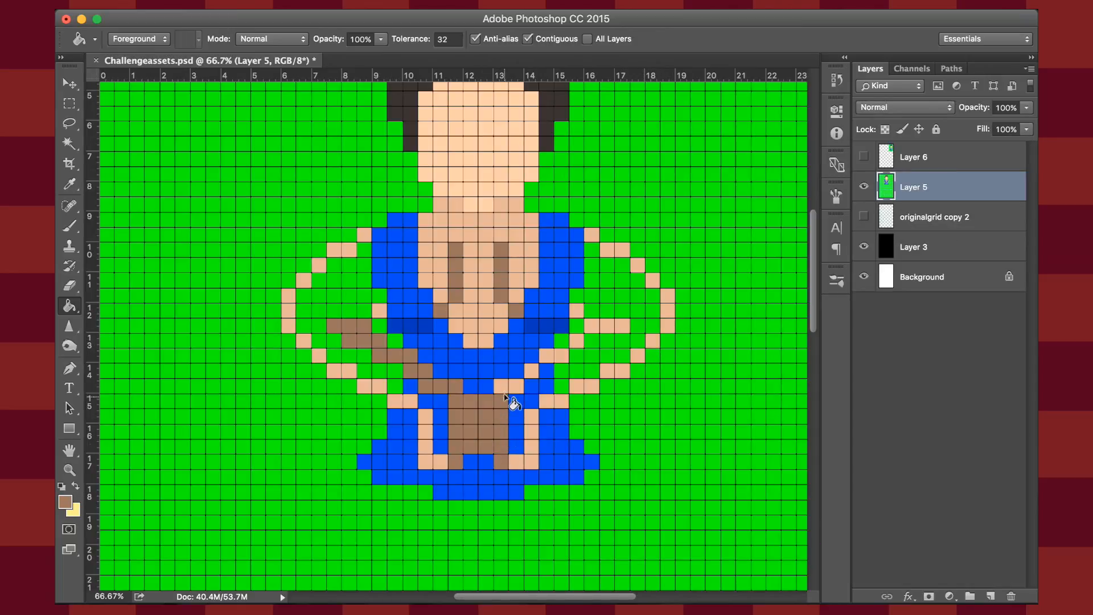
Switch to the Challengeranimate.psd weightlifter sprite and review its Crouch layers.
{"action": "scroll", "scroll_direction": "down", "scroll_amount": 3}
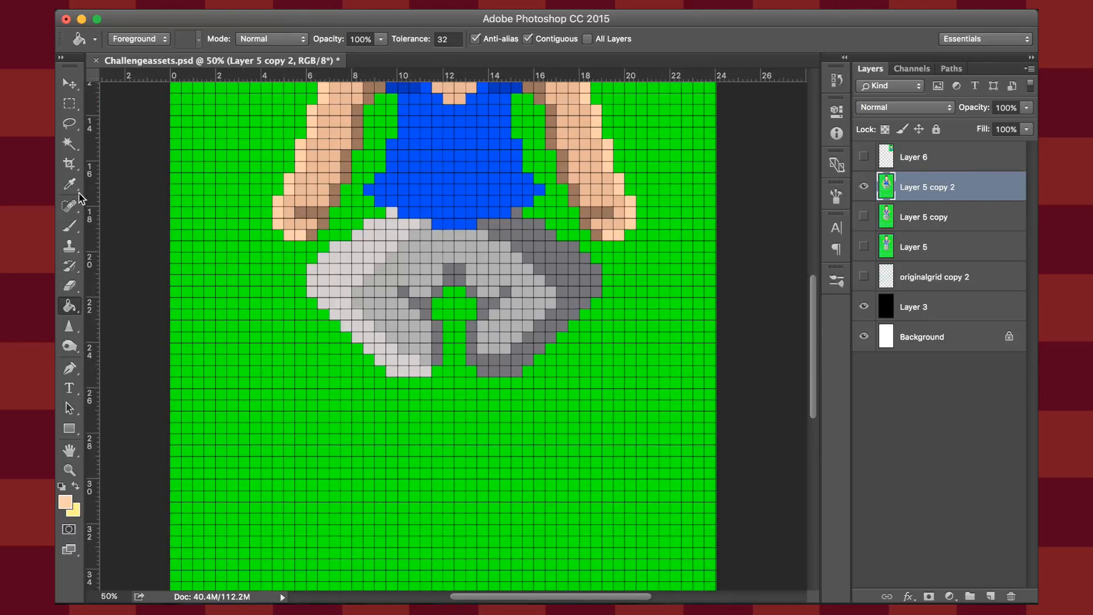
{"action": "left_click", "coordinate": [404, 61]}
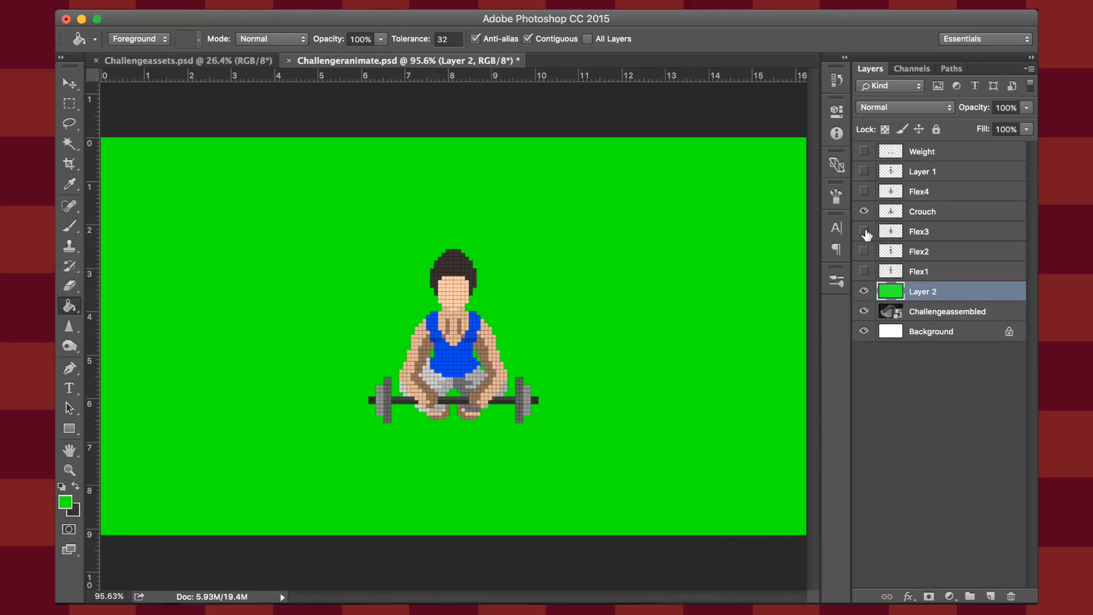